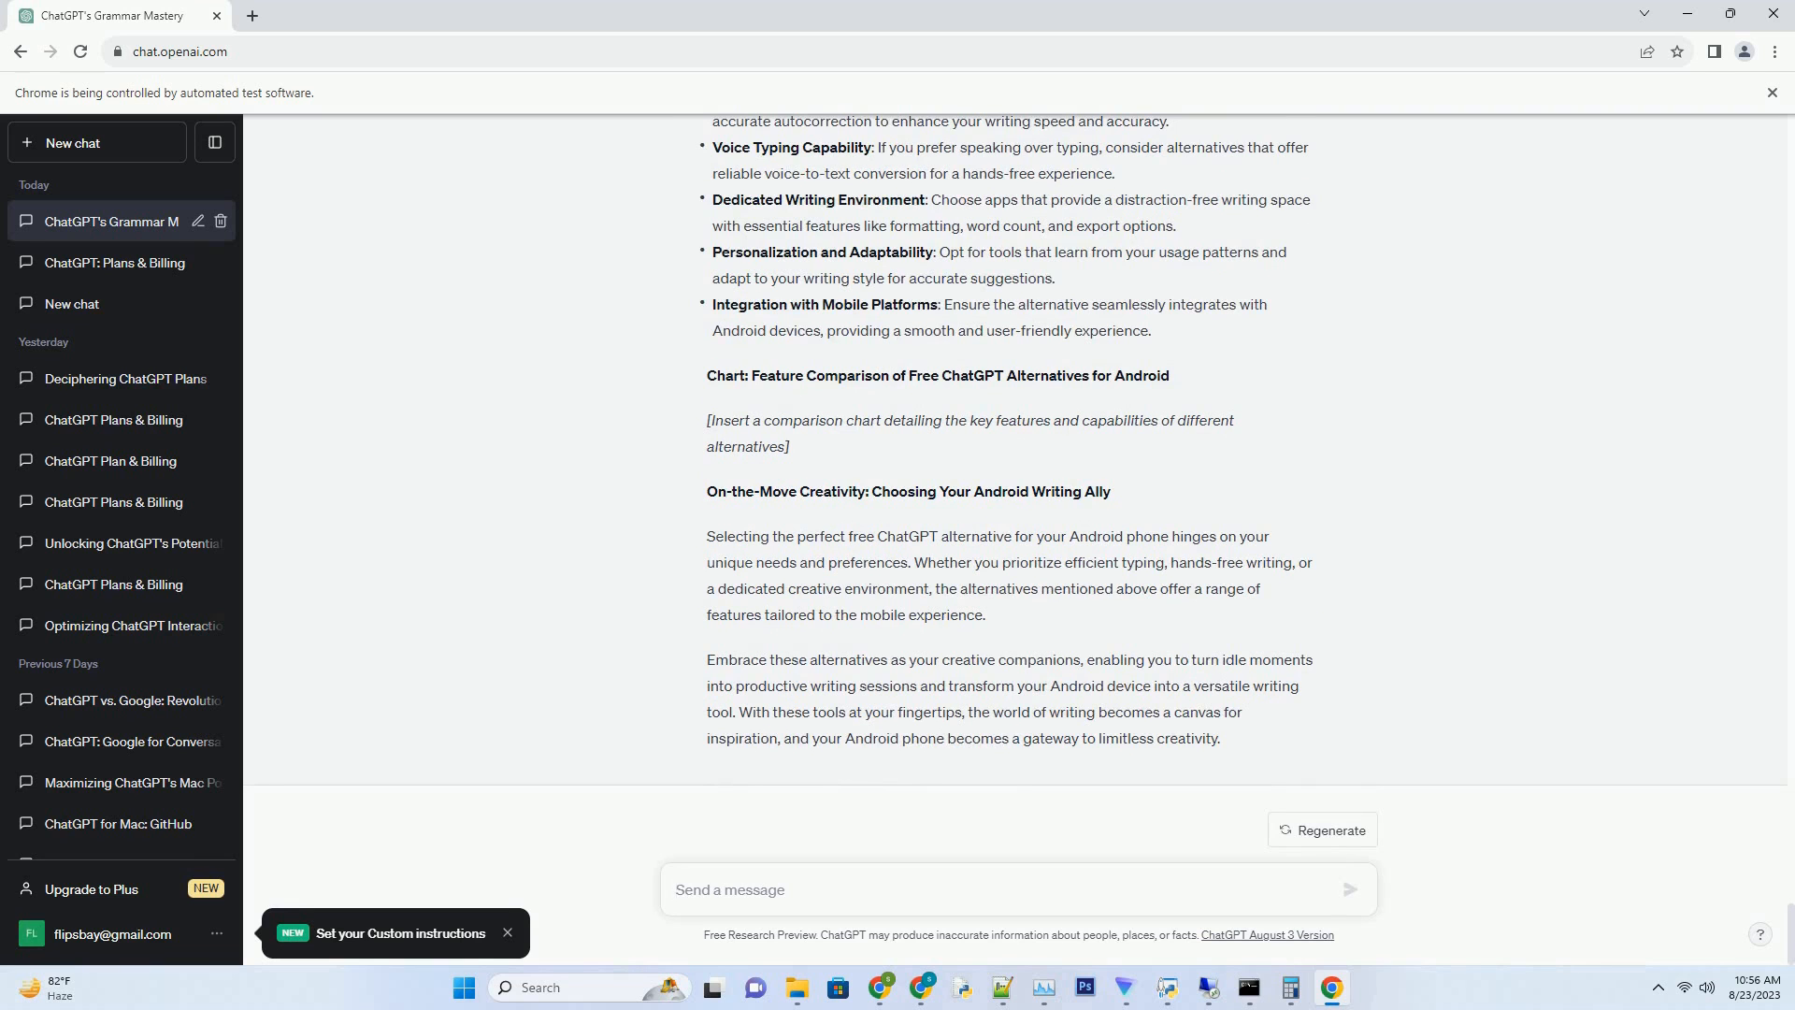
Focus the 'Send a message' box below the Android ChatGPT alternatives article.
click(729, 889)
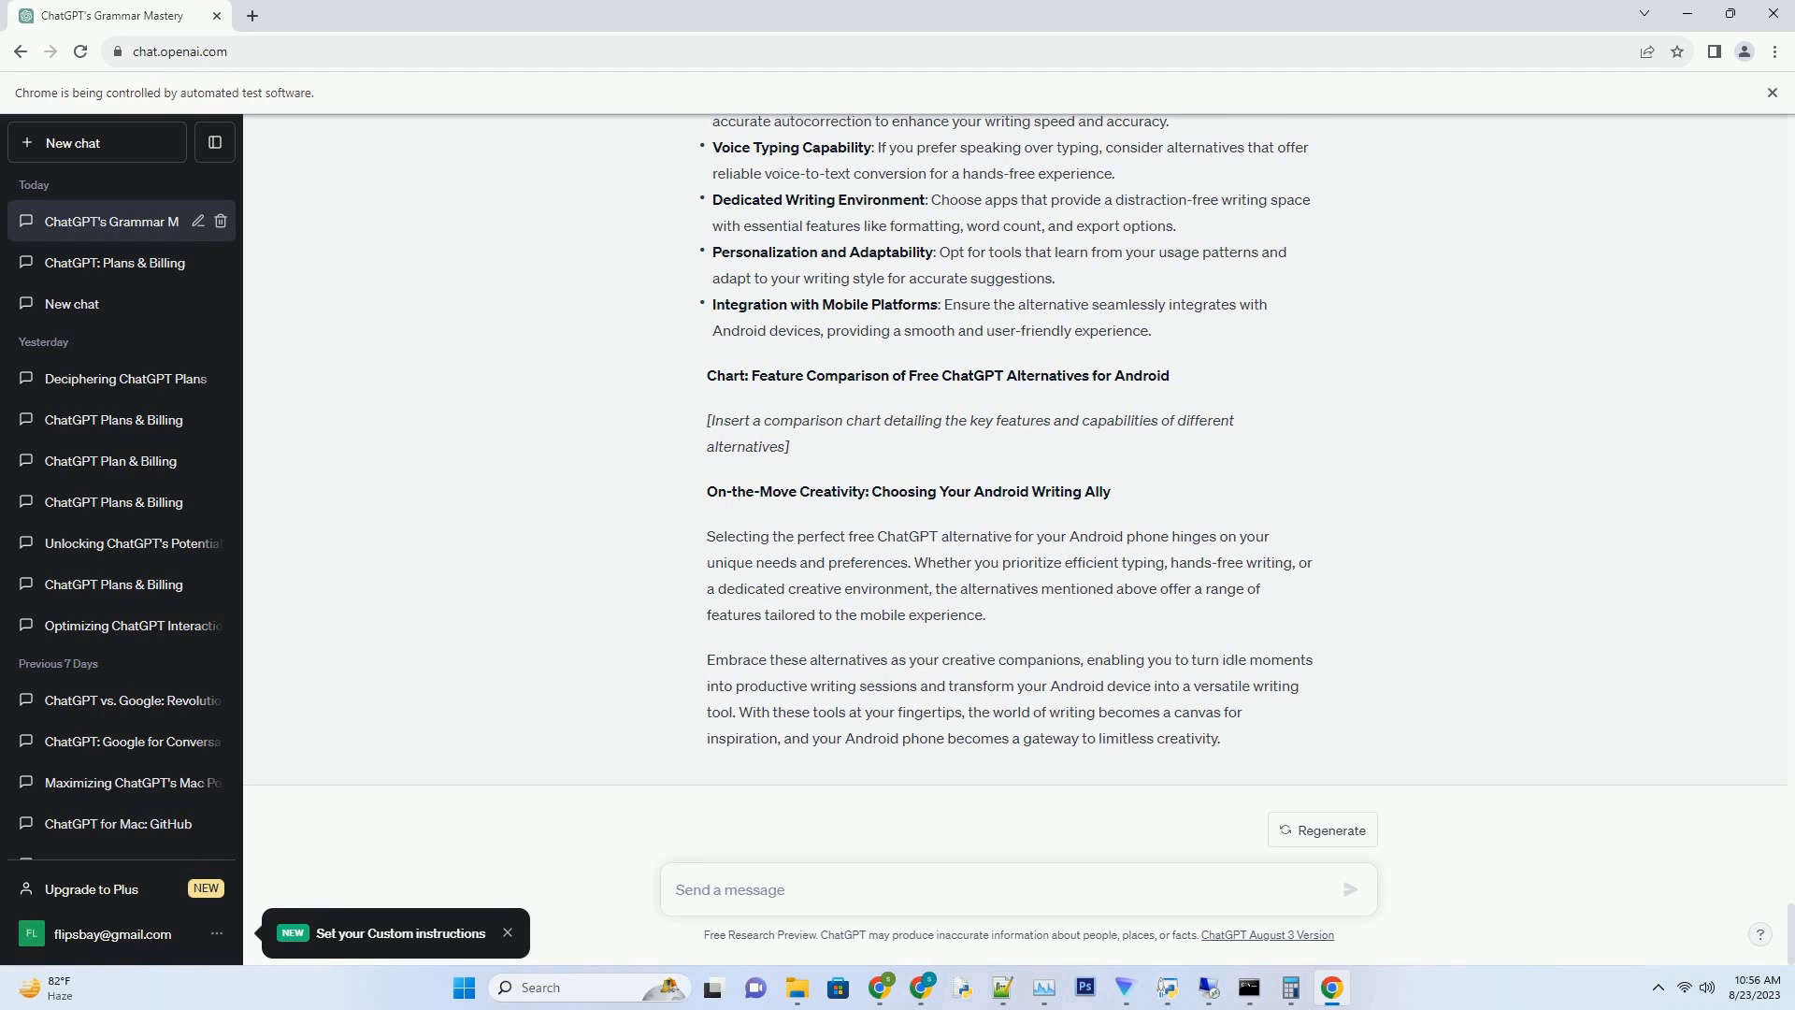
click(728, 889)
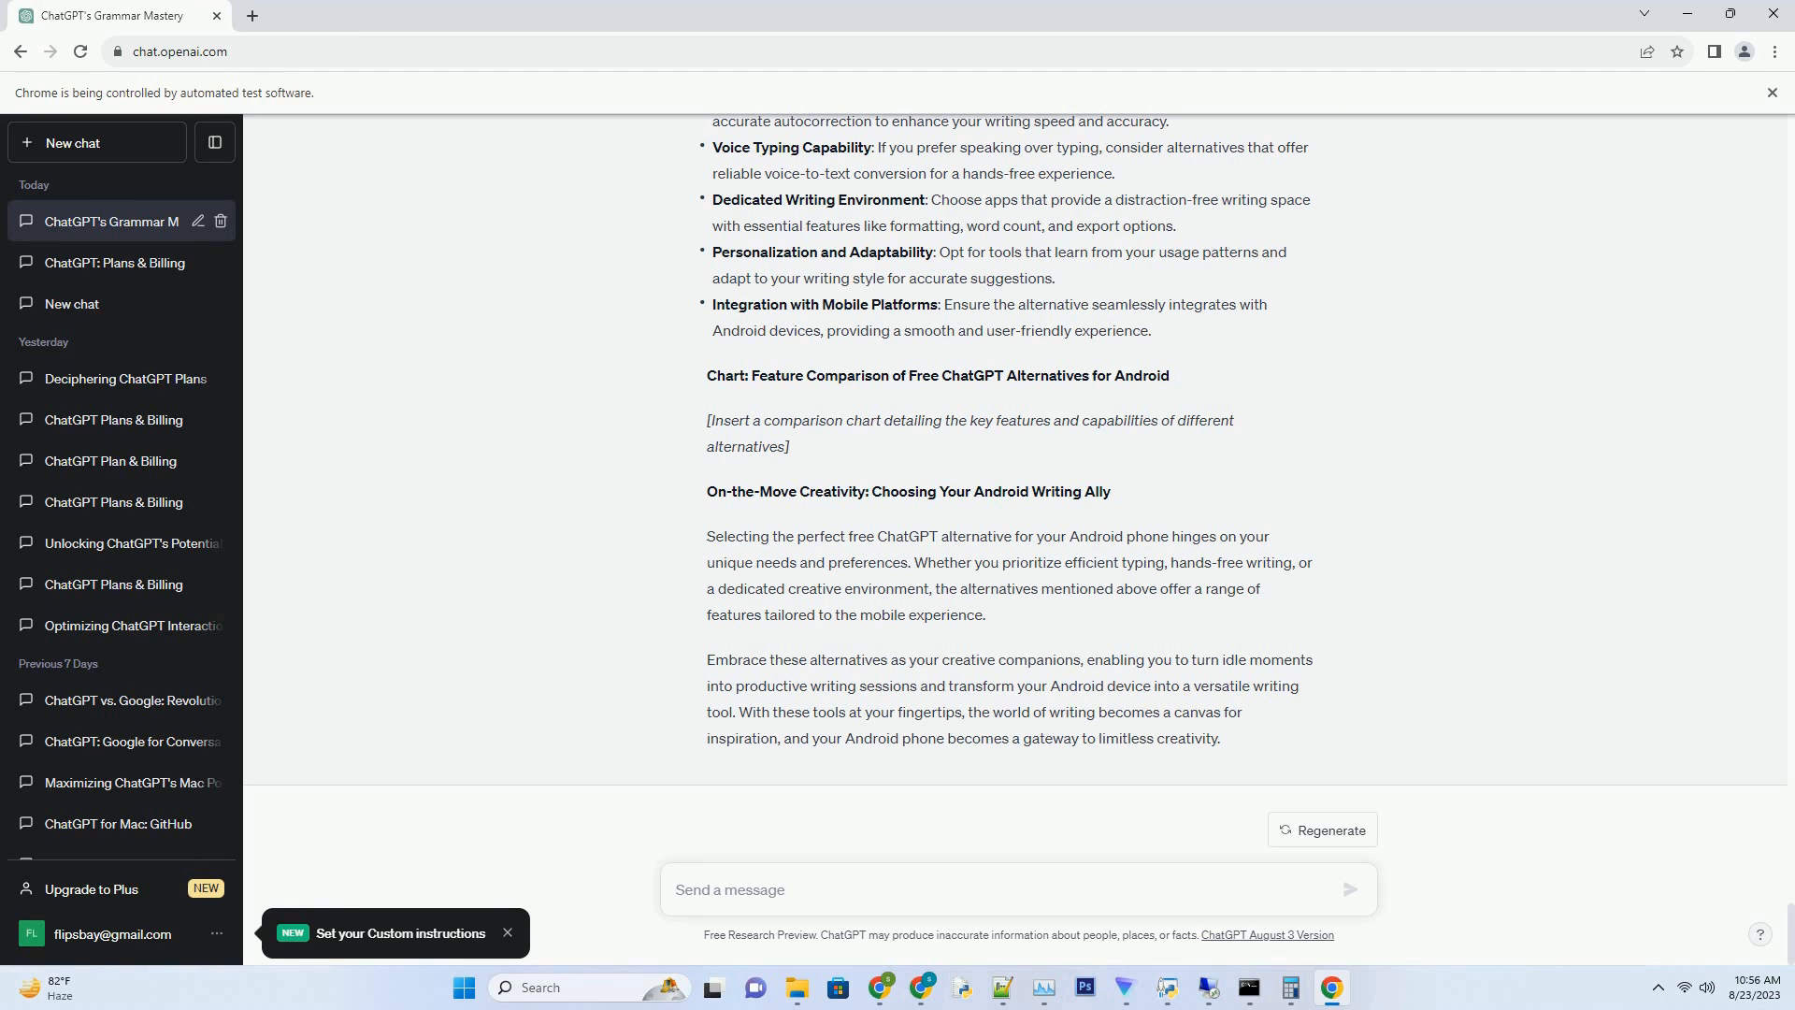
click(730, 889)
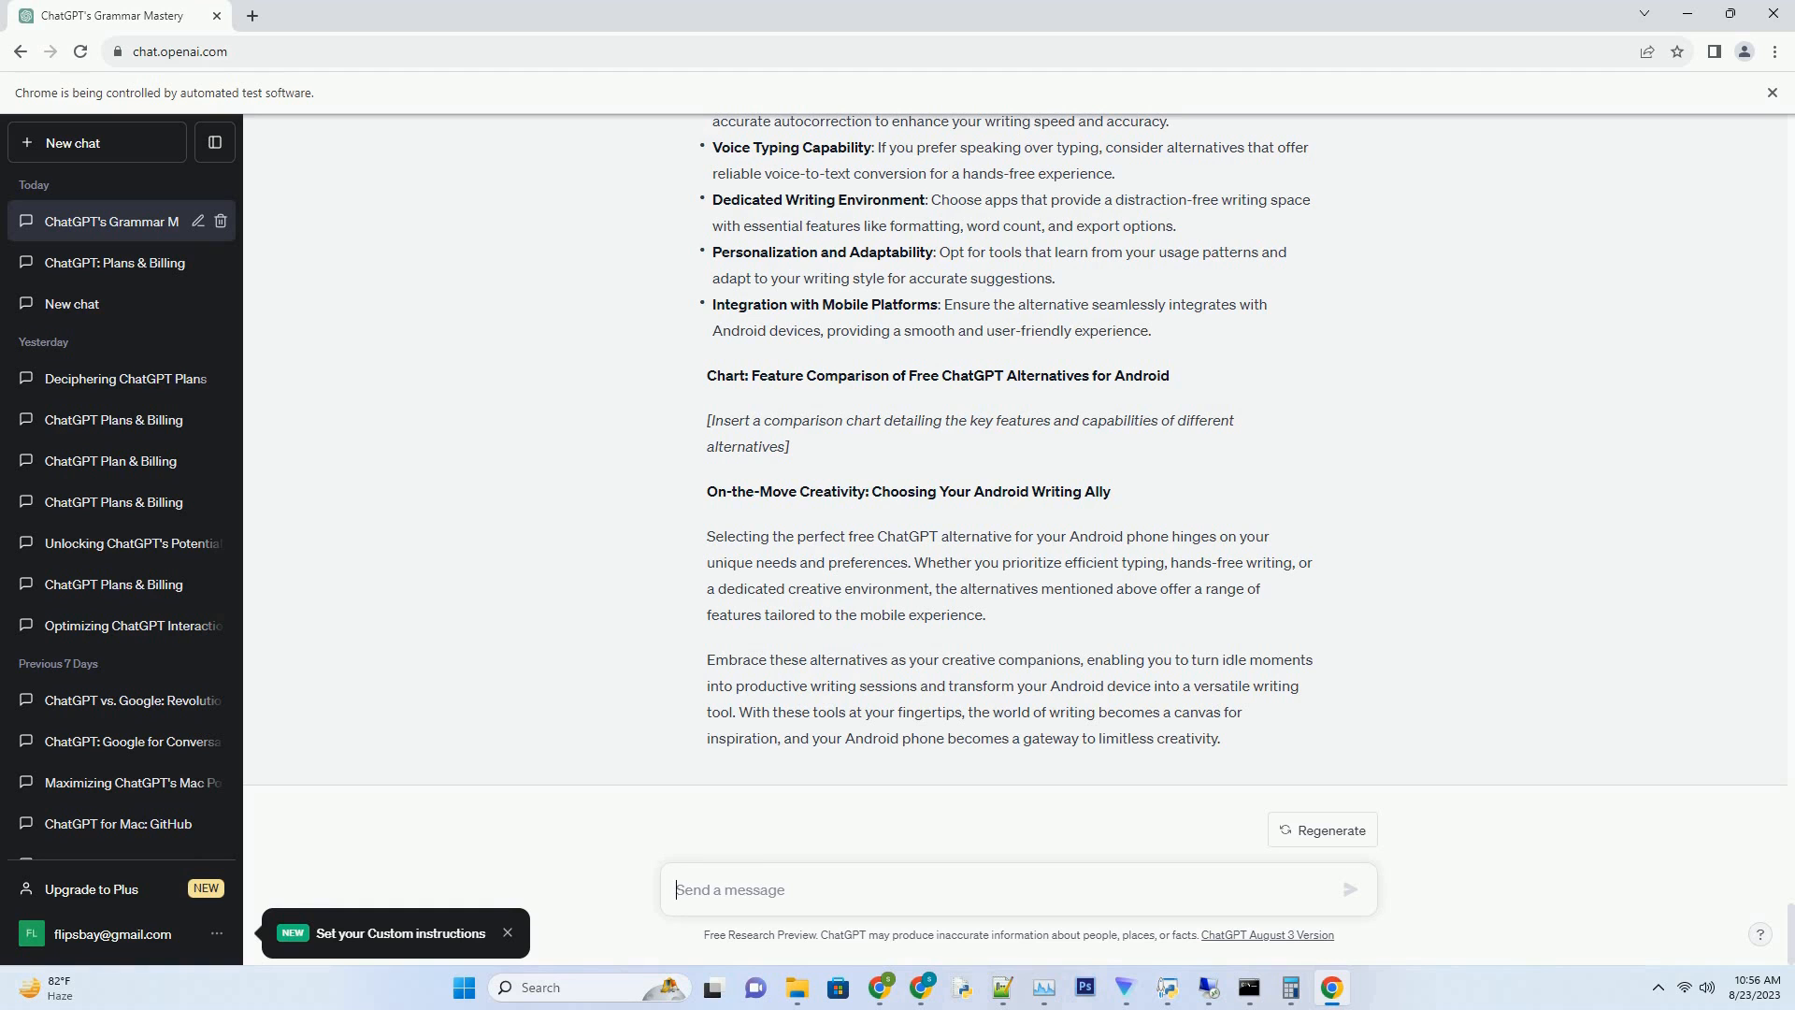